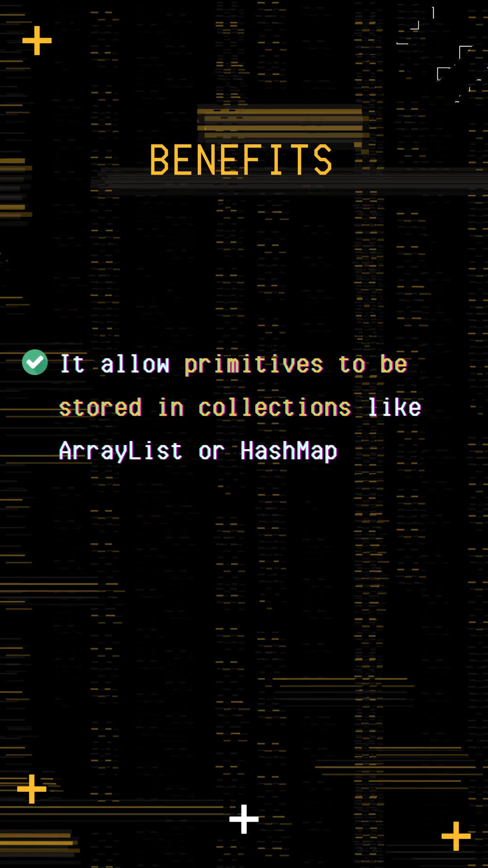
{"action": "scroll", "scroll_direction": "up", "scroll_amount": 3}
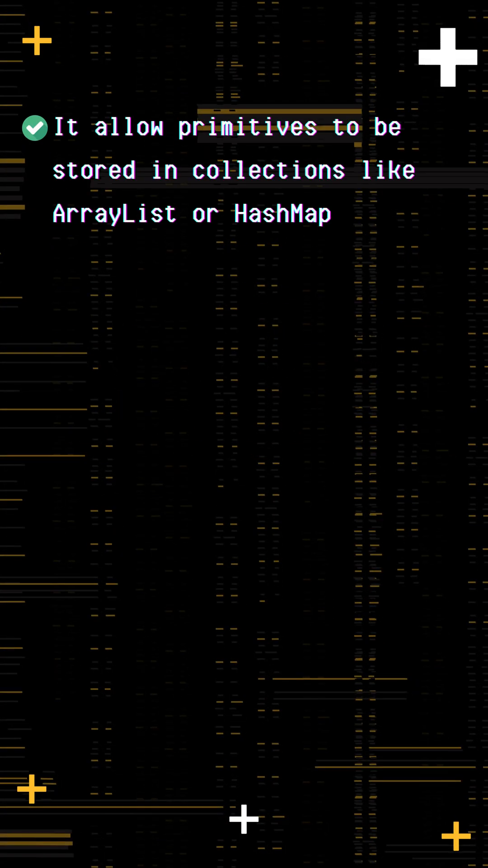